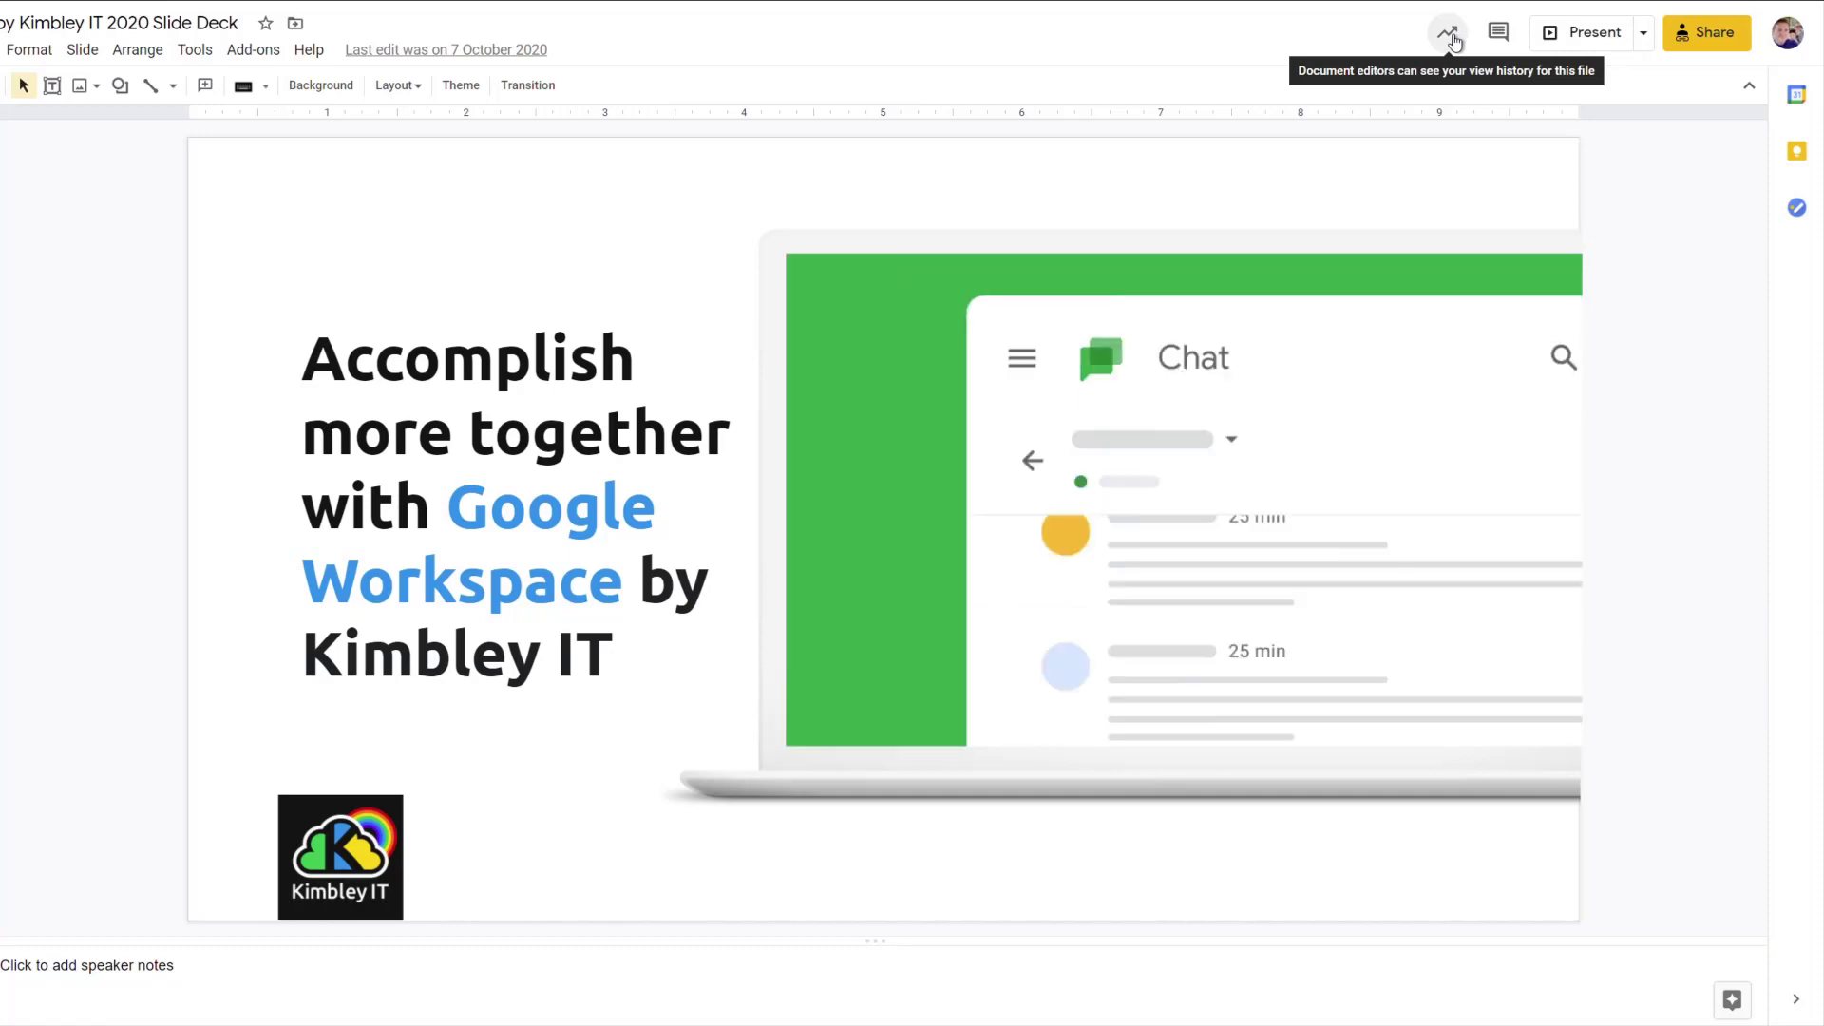
Review the deck's viewers in the Activity dashboard and show the view-history privacy settings
{"action": "left_click", "coordinate": [1448, 33]}
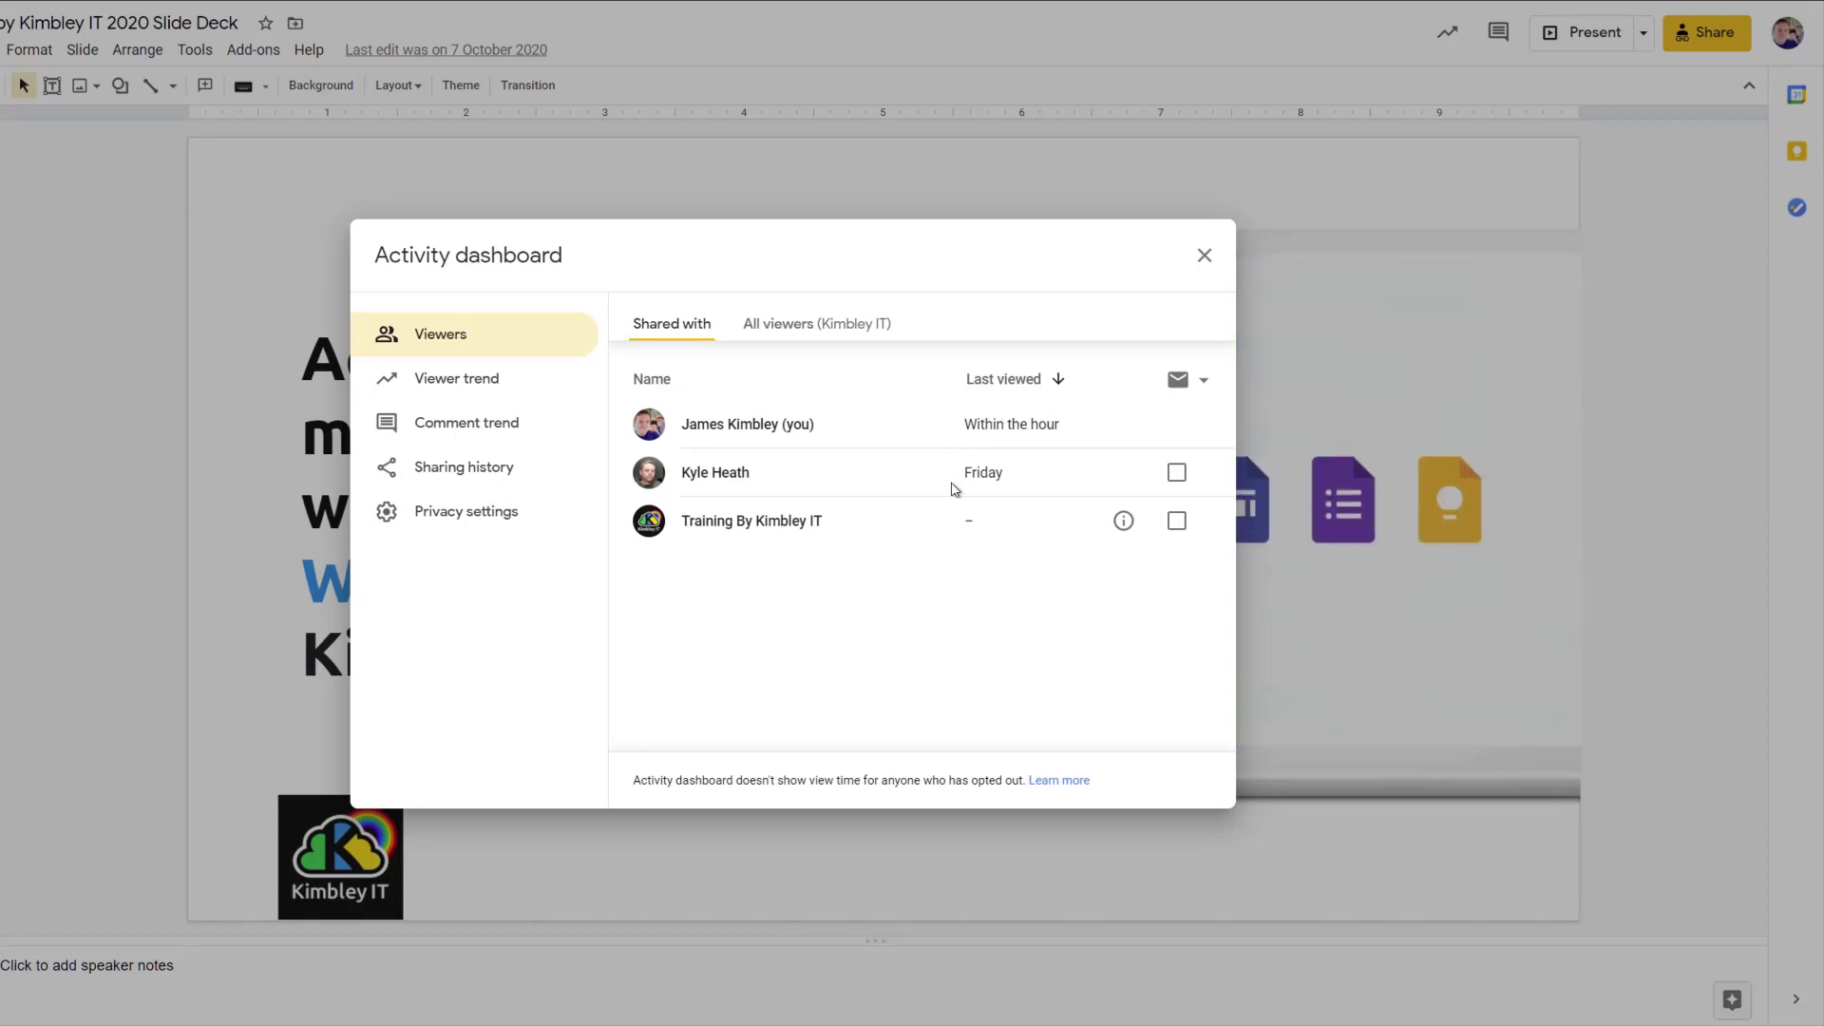
{"action": "mouse_move", "coordinate": [745, 545]}
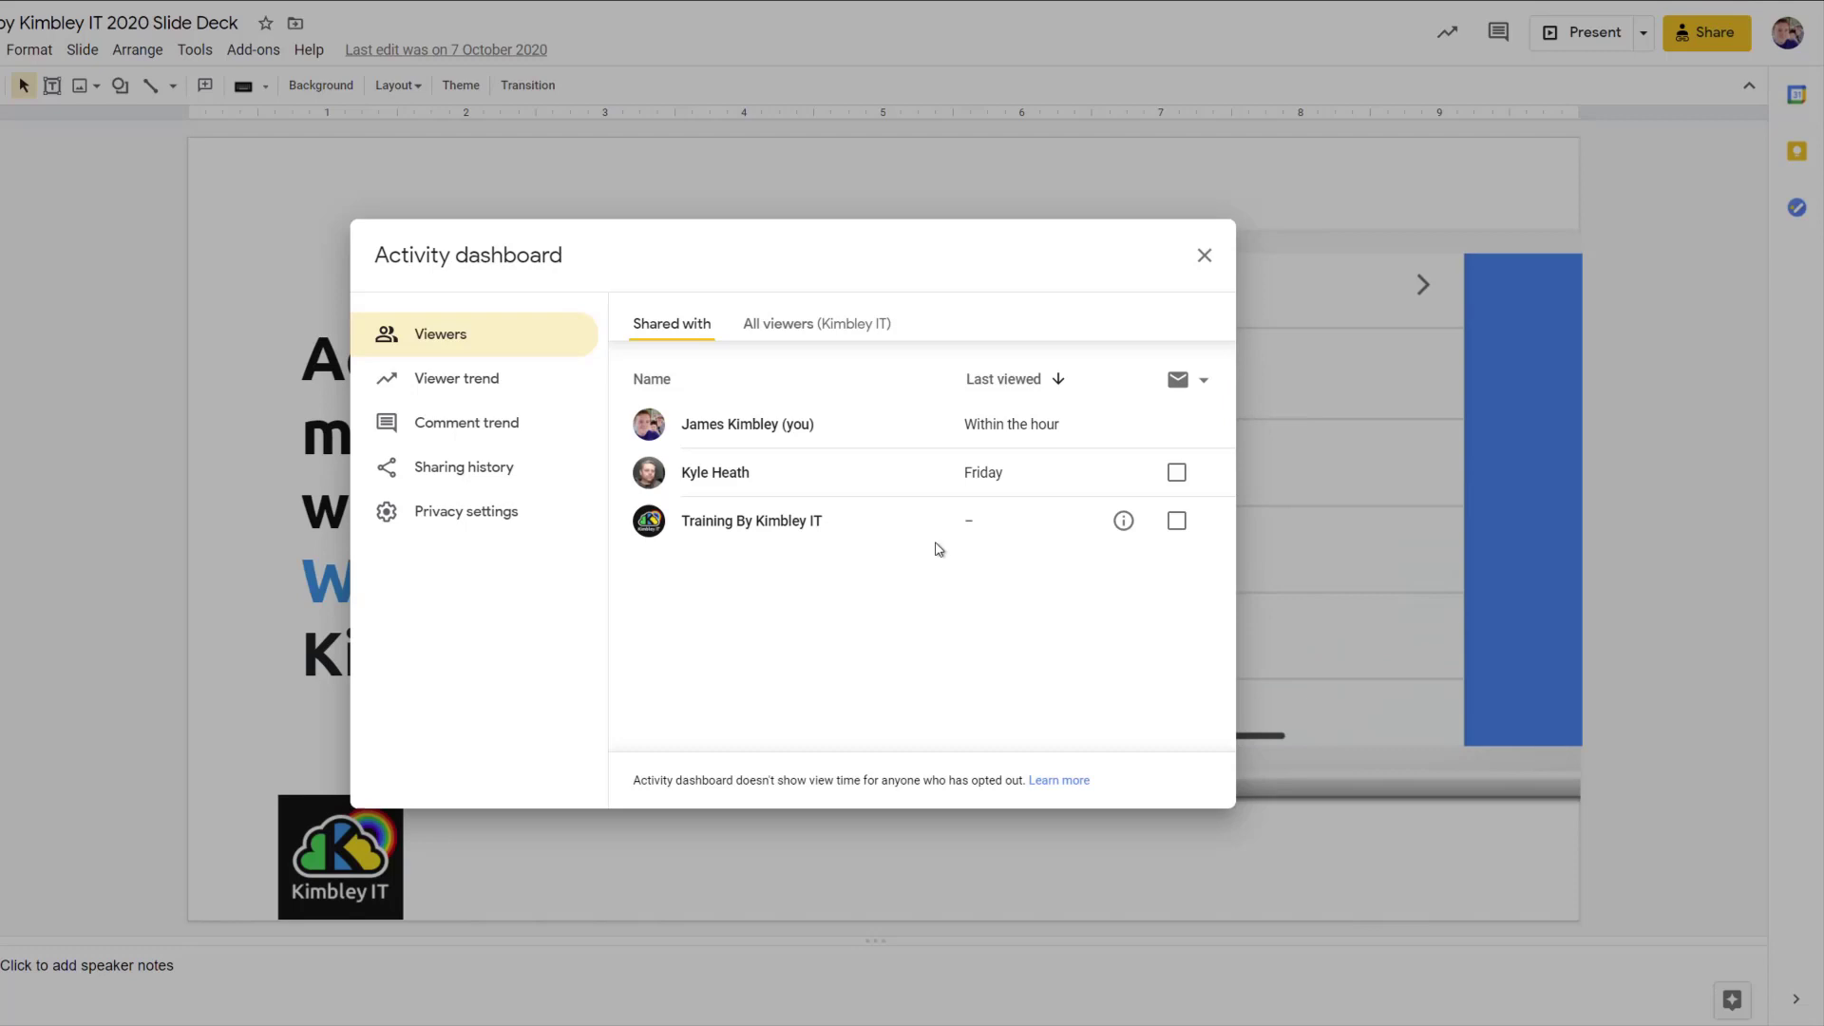
{"action": "mouse_move", "coordinate": [1123, 521]}
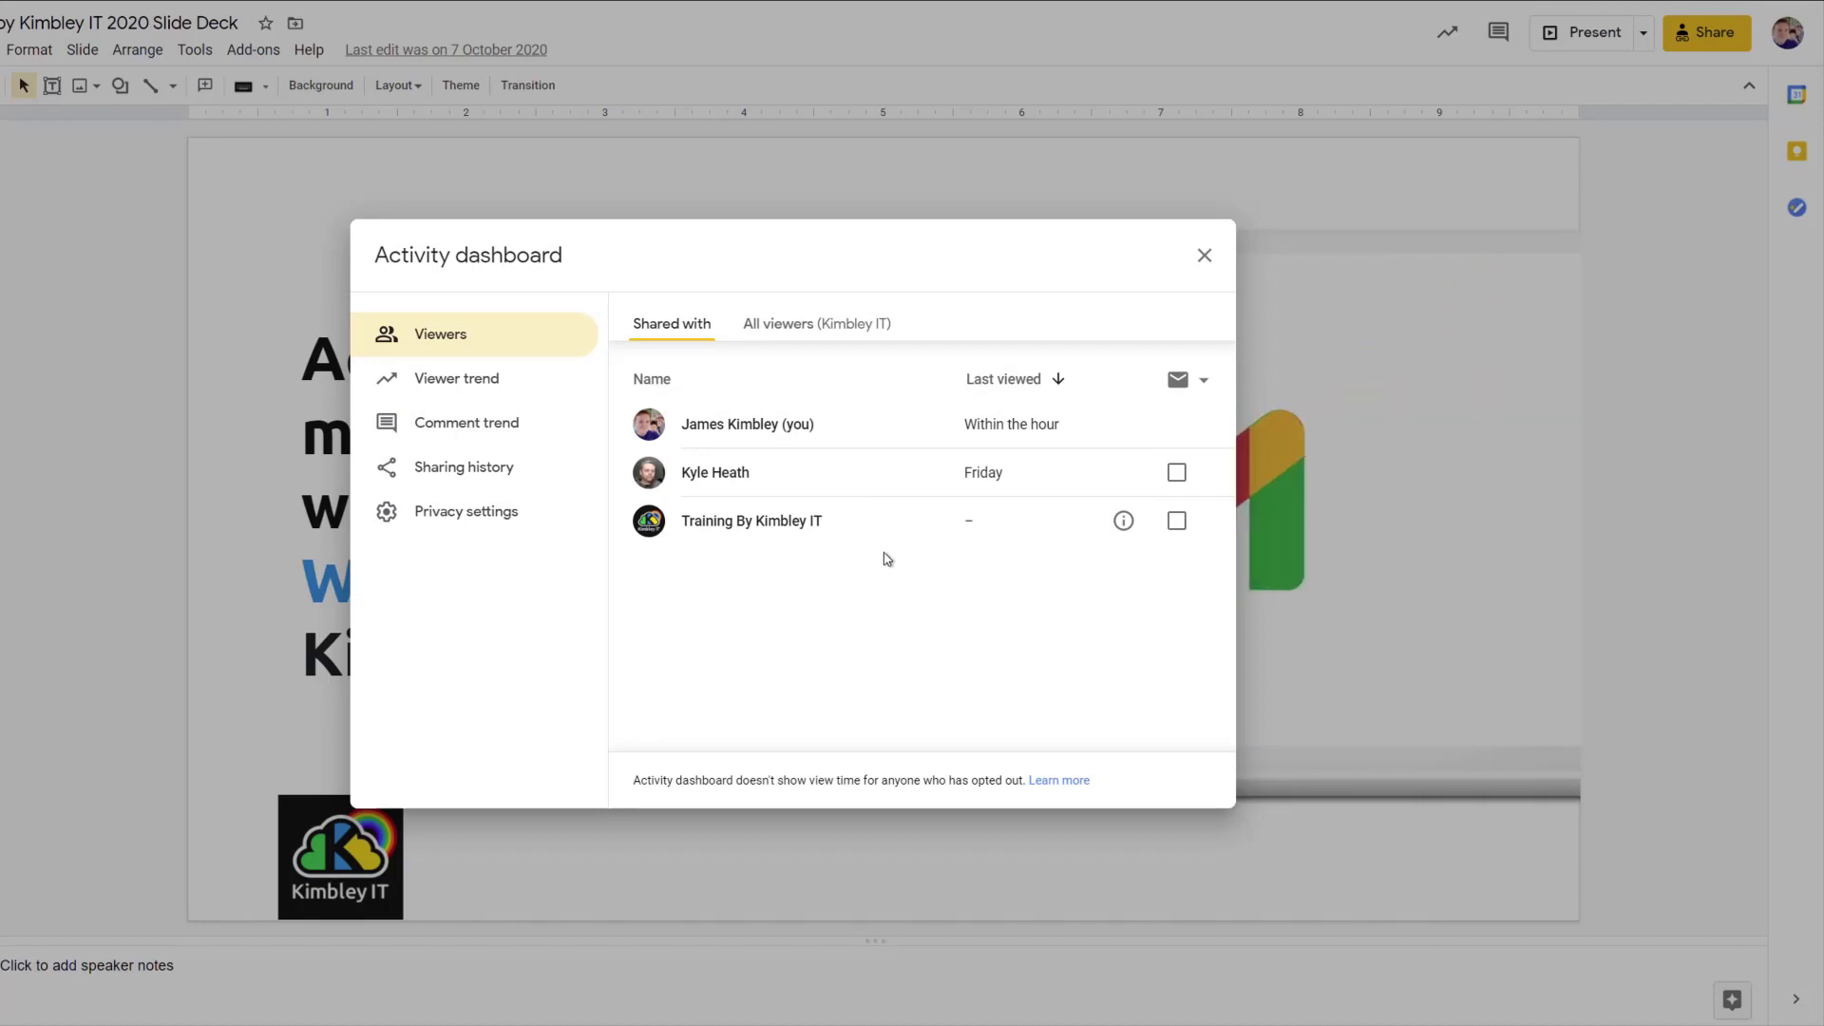
{"action": "mouse_move", "coordinate": [815, 555]}
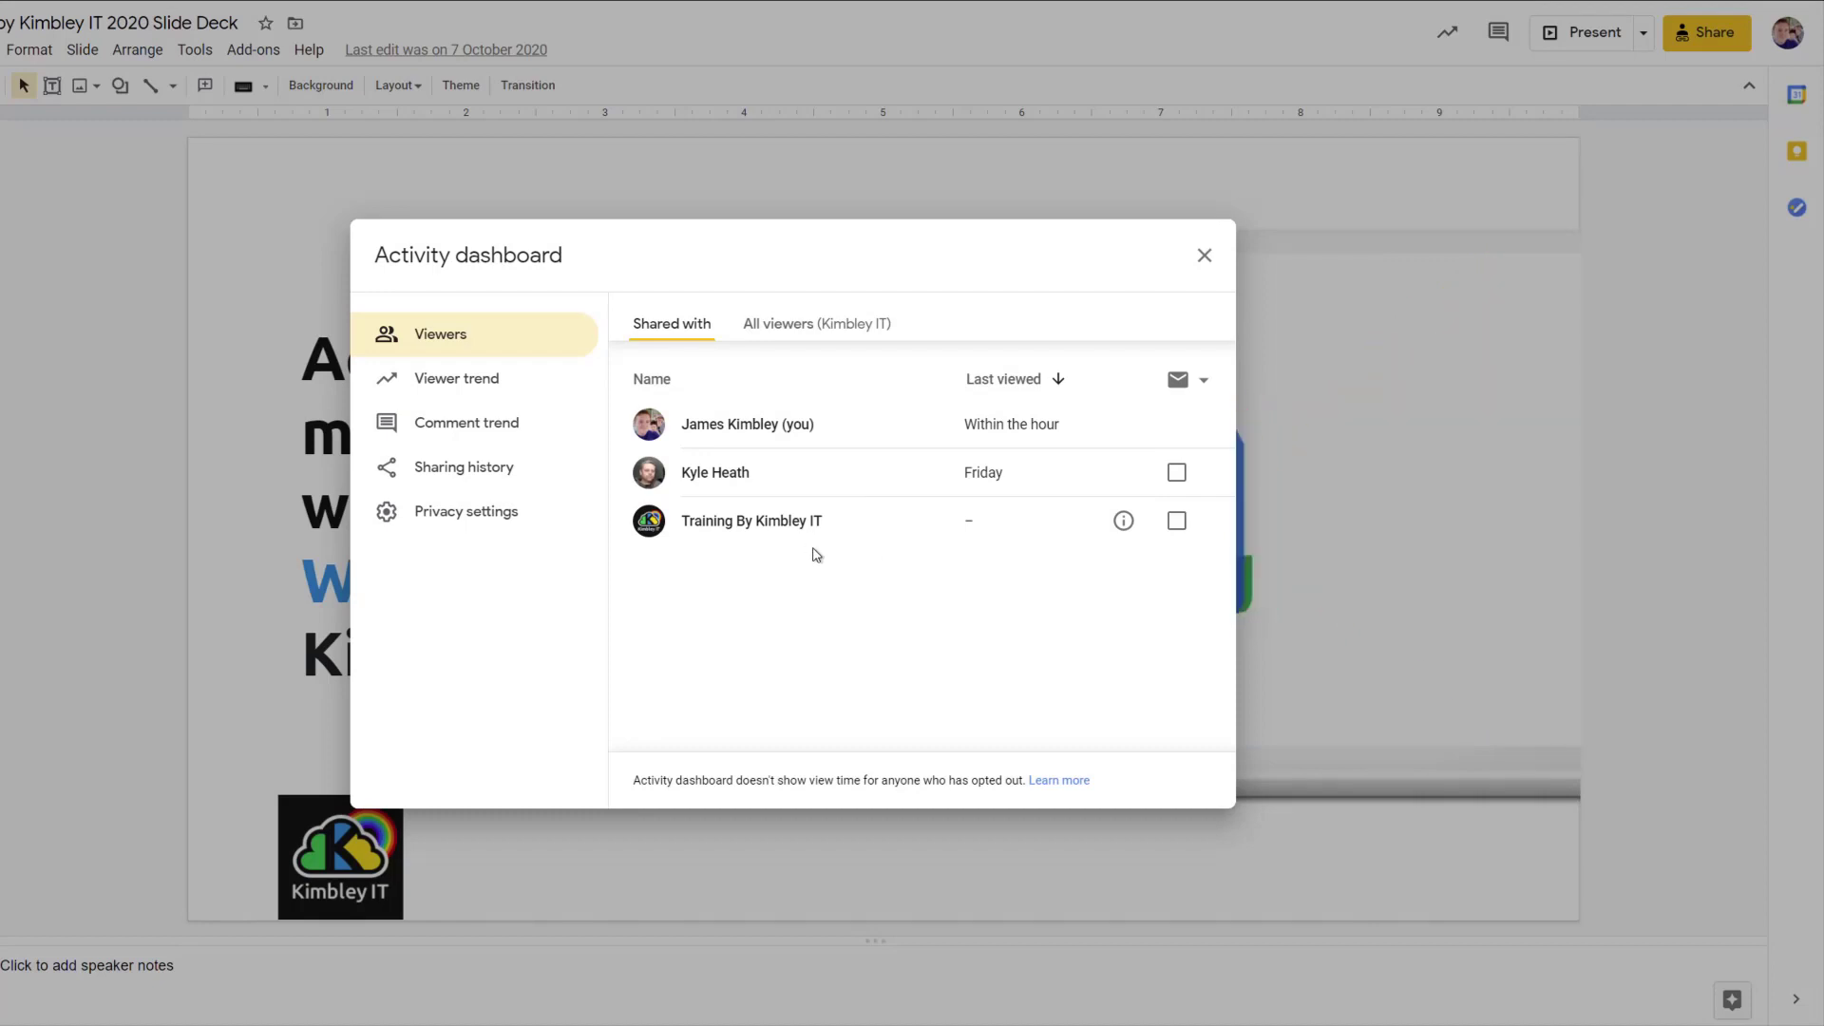
{"action": "left_click", "coordinate": [465, 511]}
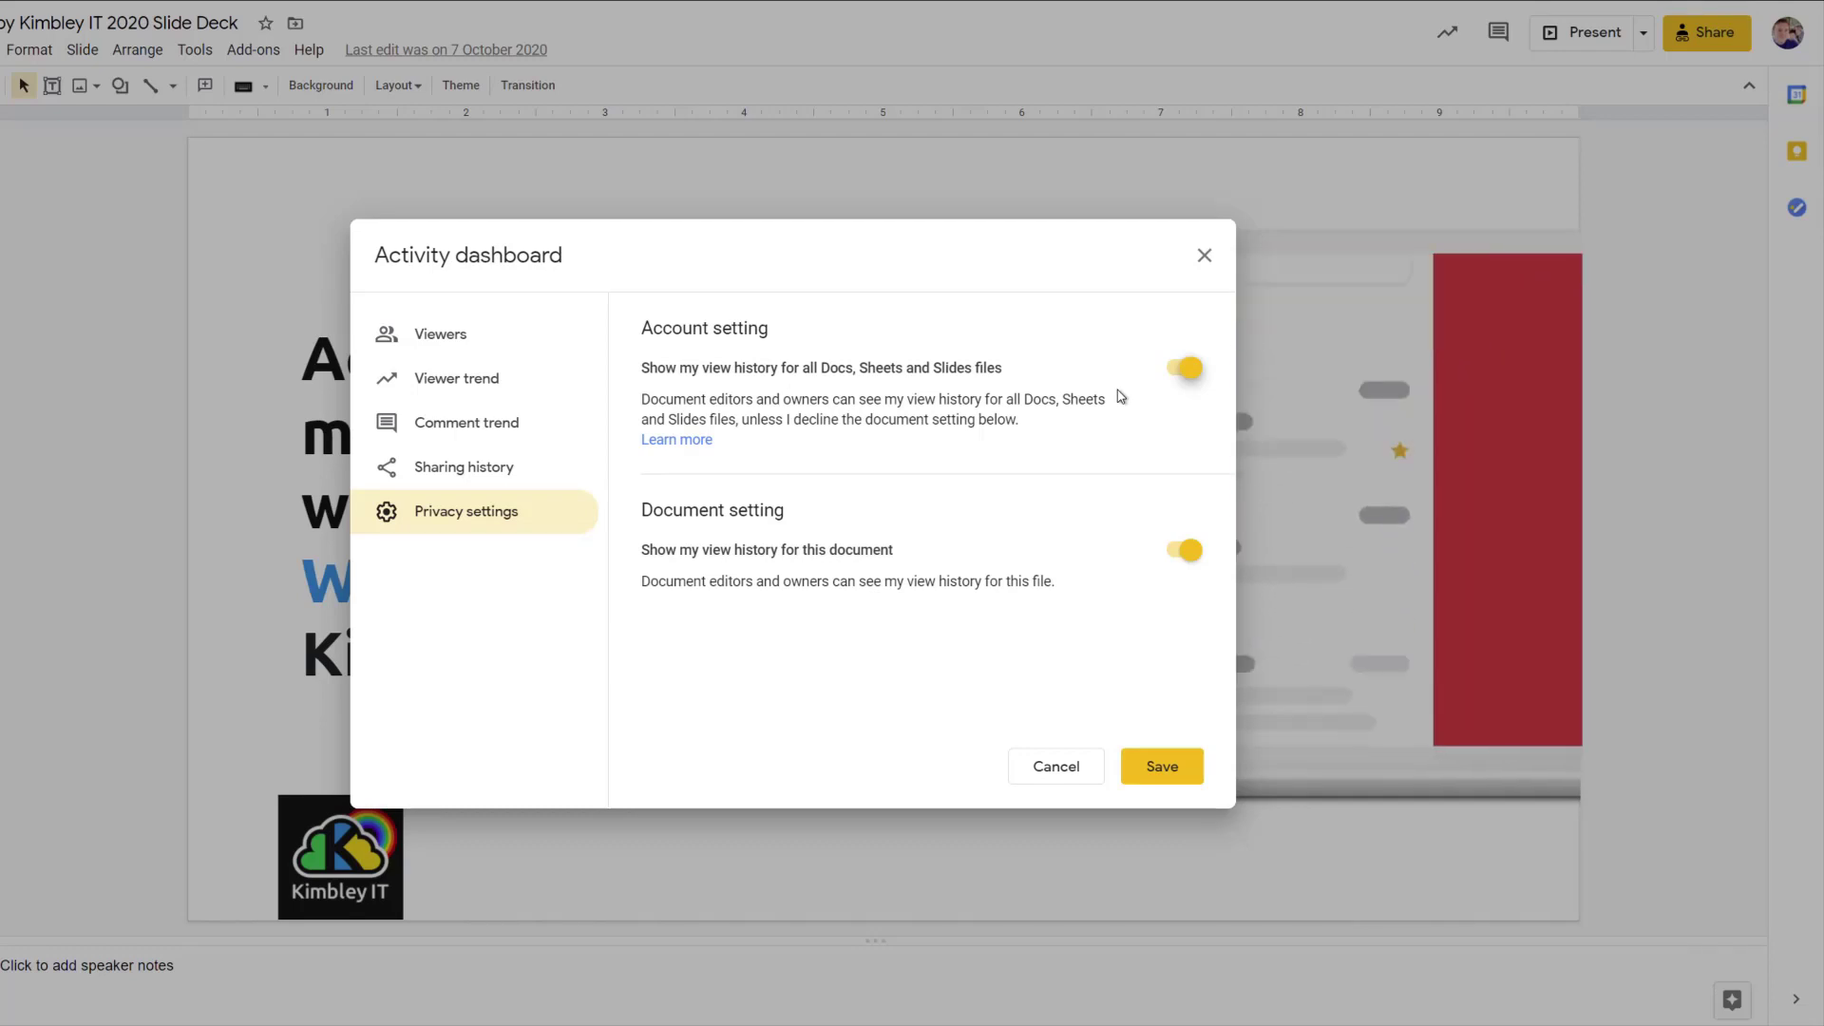
{"action": "left_click", "coordinate": [438, 335]}
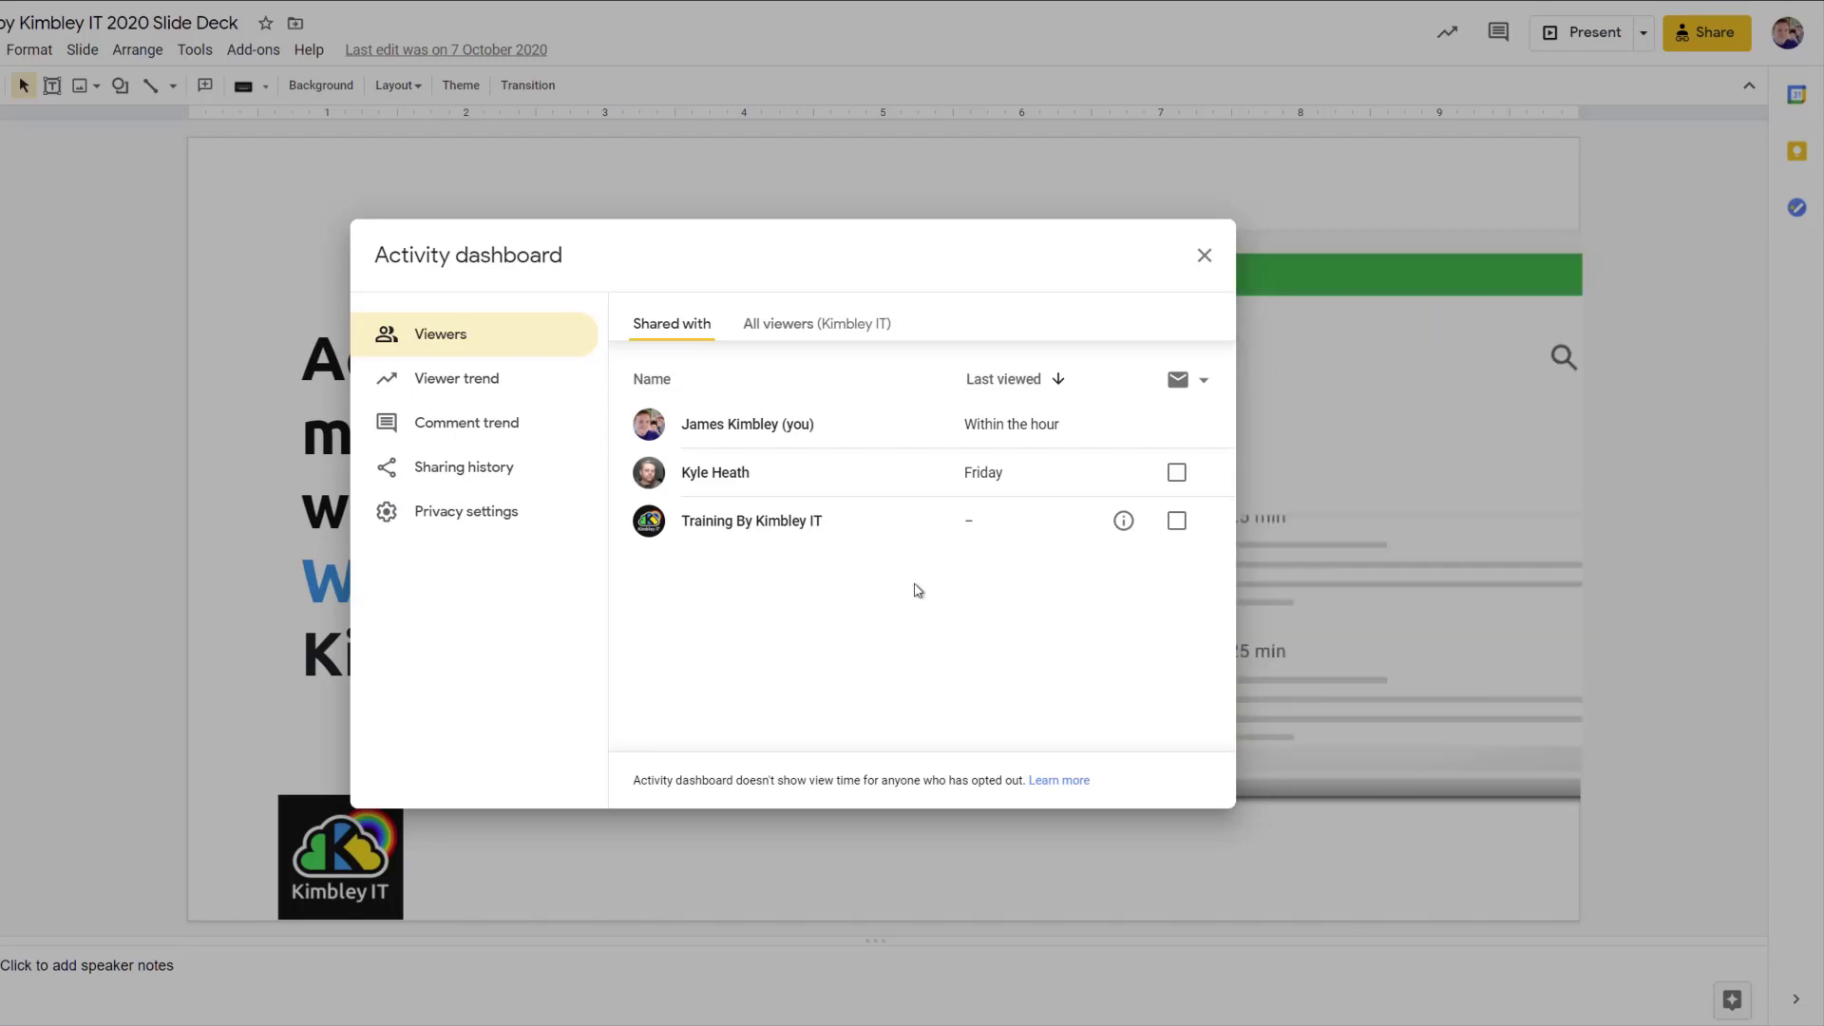
Select Training By Kimbley IT, the never-viewed viewer, as the single email recipient
{"action": "left_click", "coordinate": [1174, 520]}
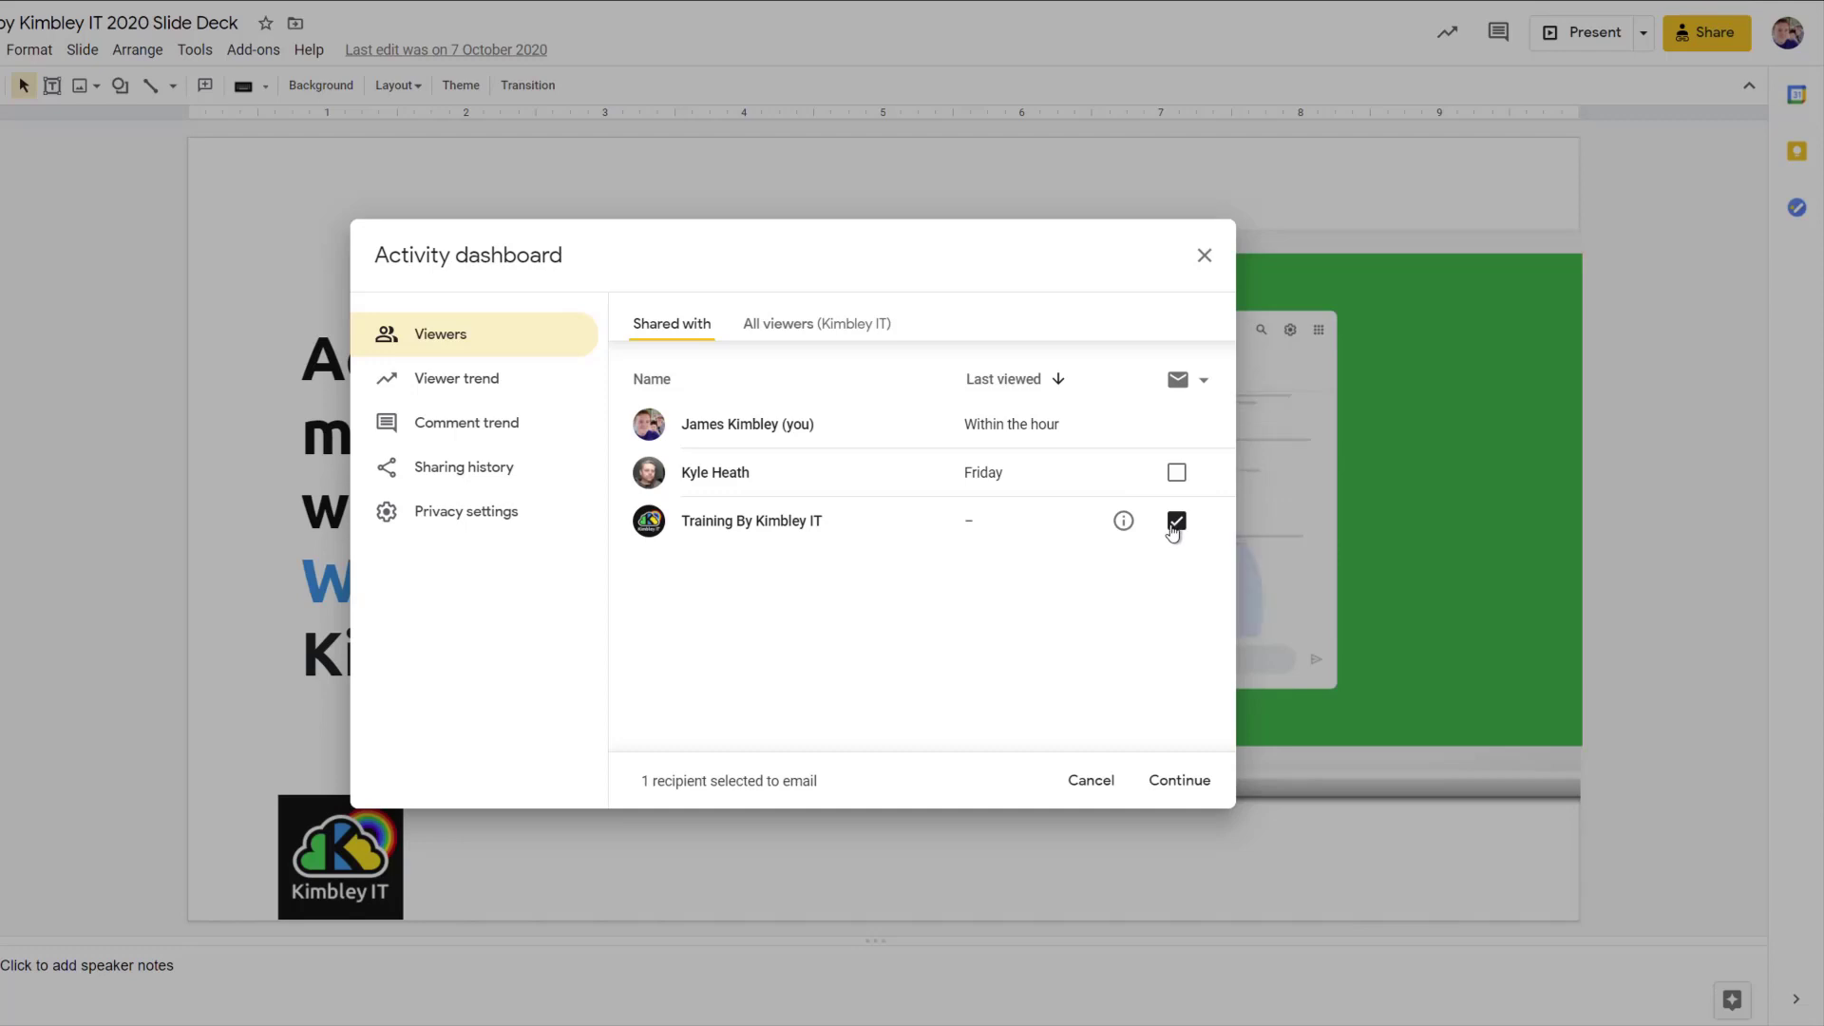
{"action": "mouse_move", "coordinate": [1174, 521]}
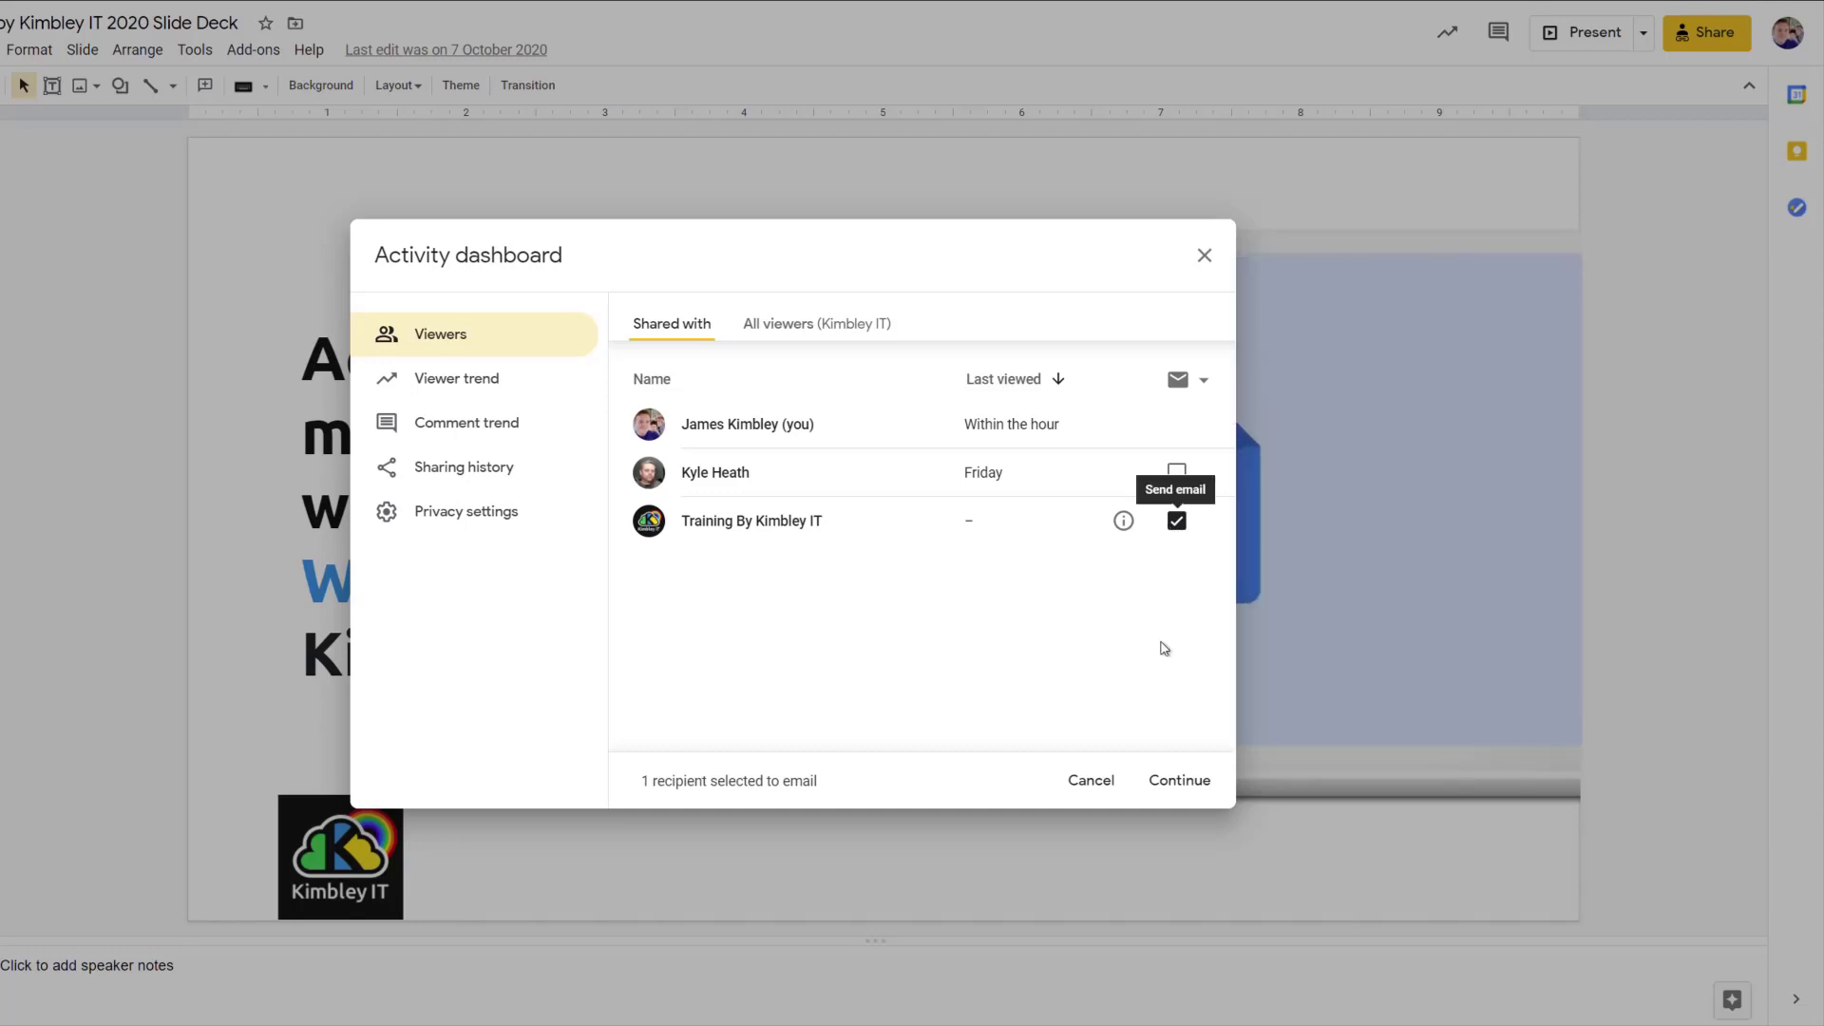